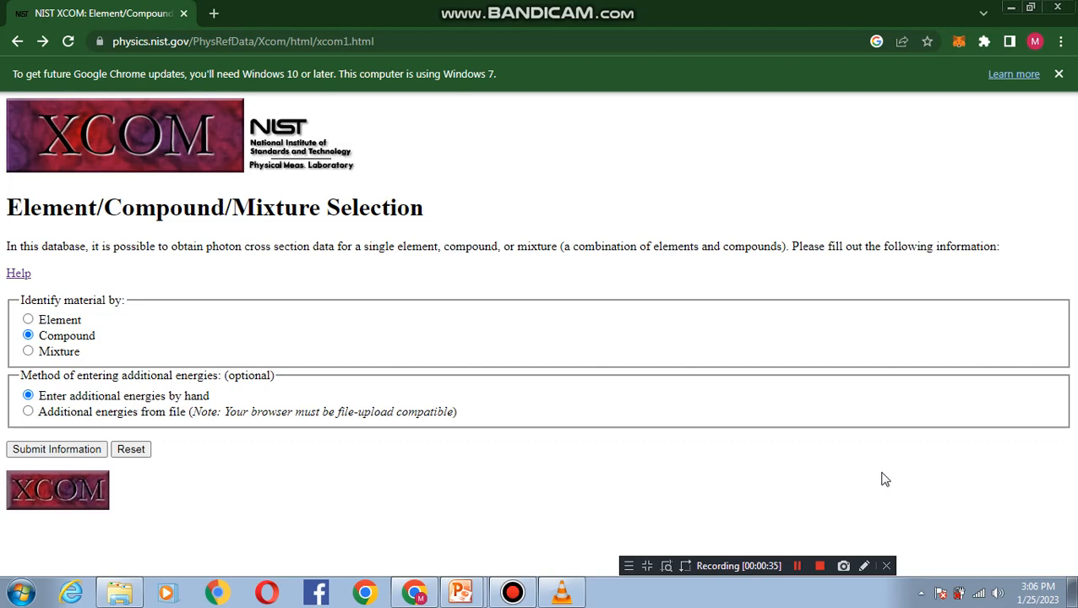
mouse_move(684, 438)
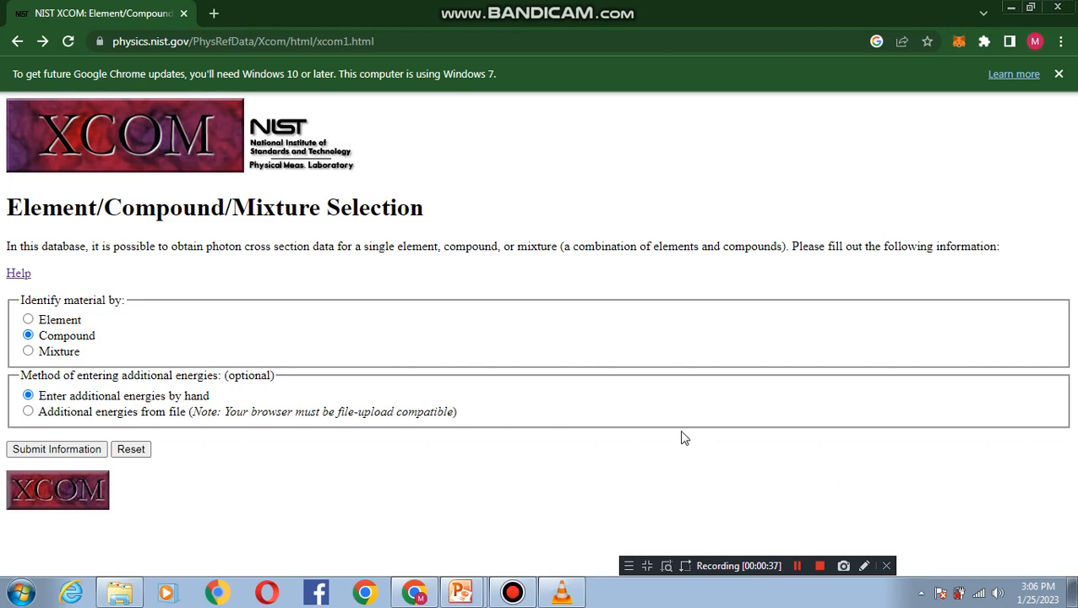
mouse_move(654, 428)
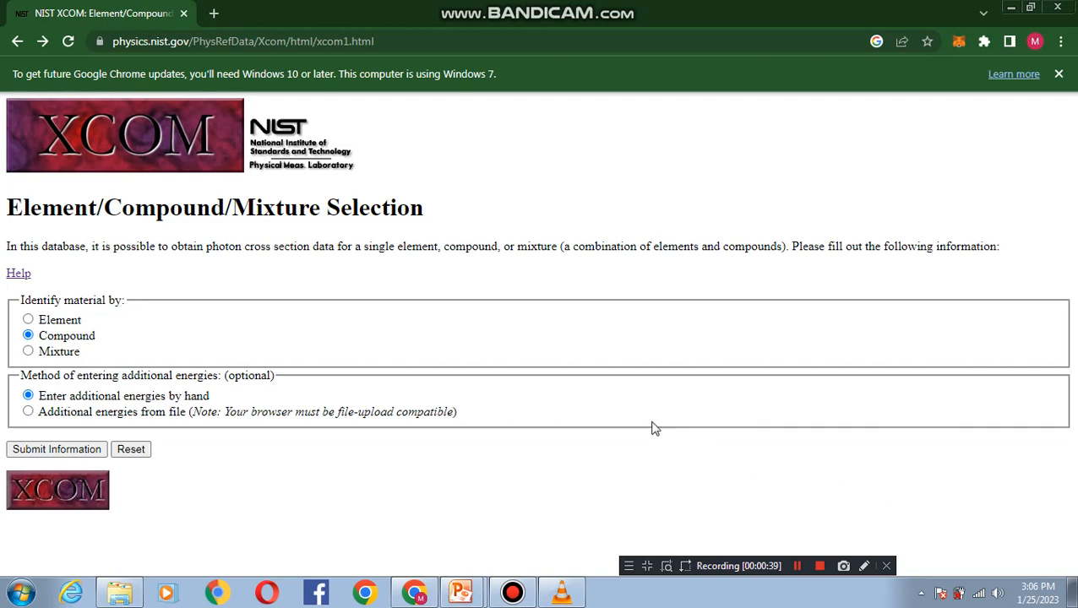
mouse_move(583, 386)
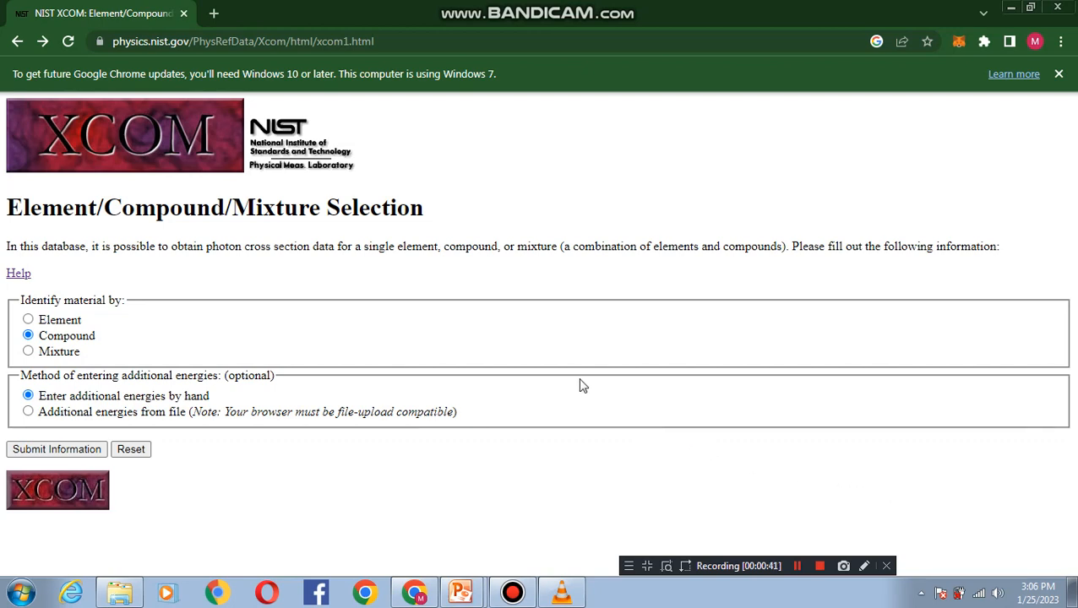
mouse_move(500, 288)
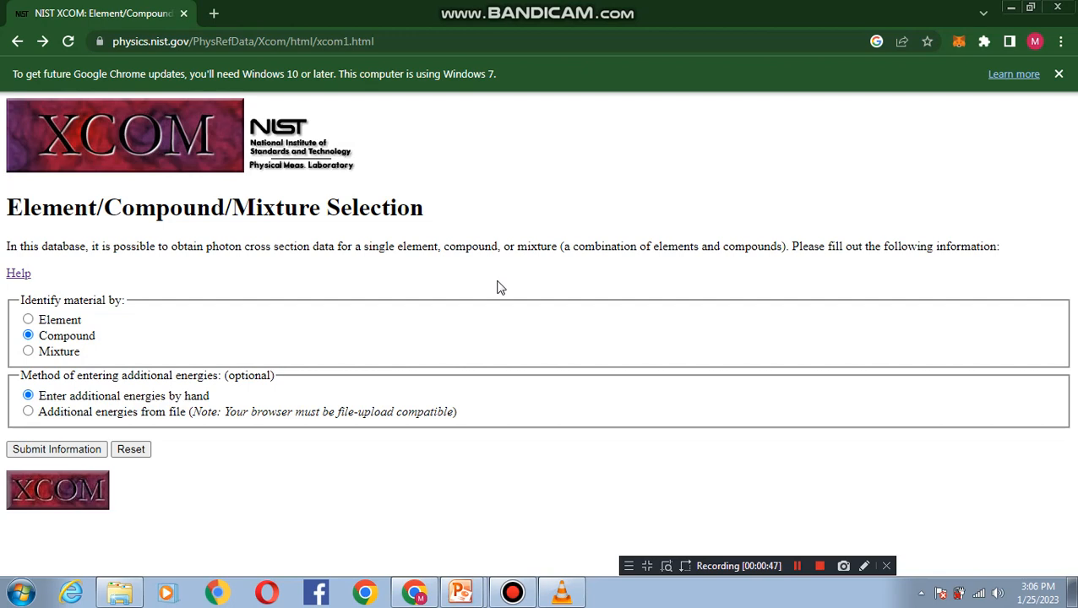
mouse_move(162, 307)
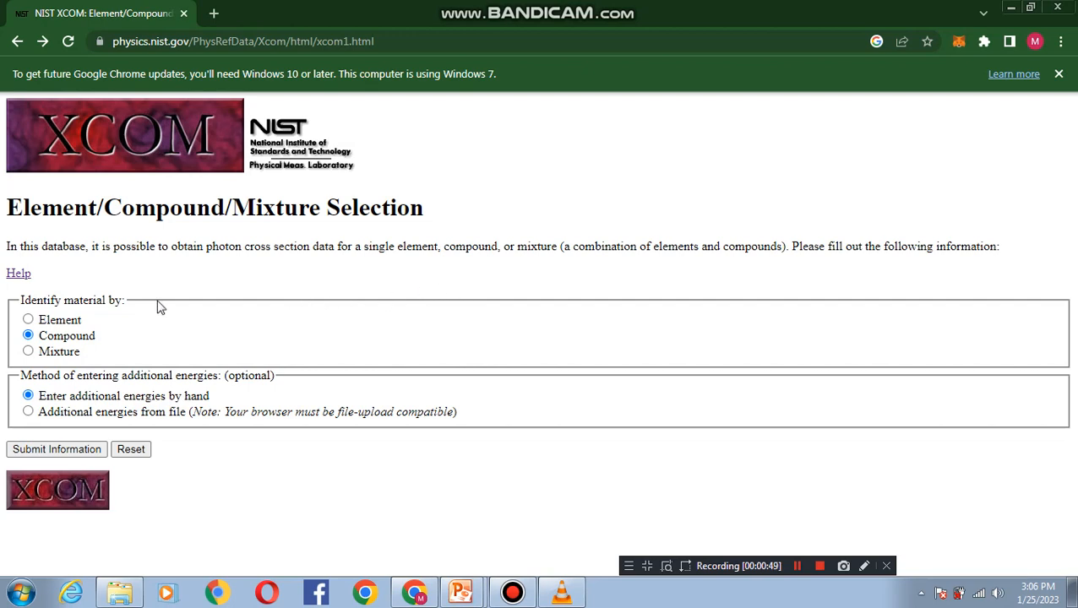
Step: Choose Element as the material identification type and submit
click(27, 319)
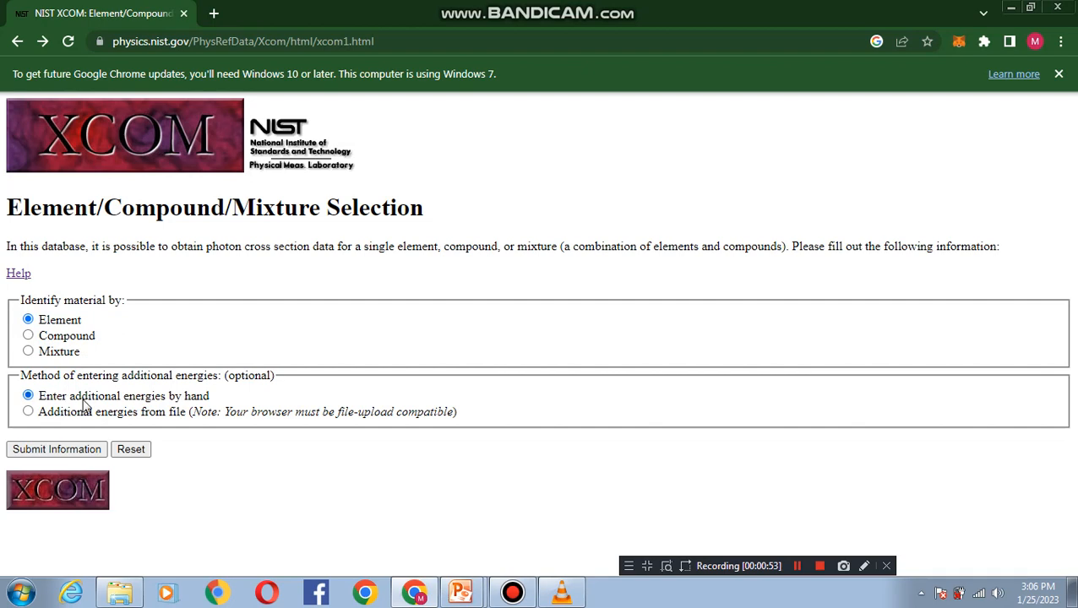
mouse_move(96, 436)
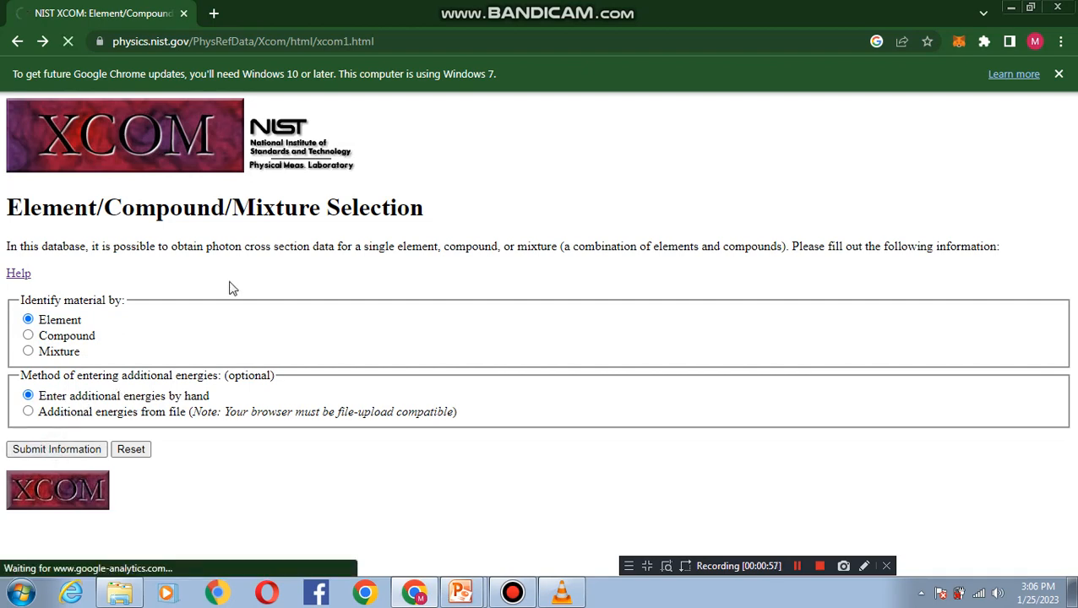
click(56, 448)
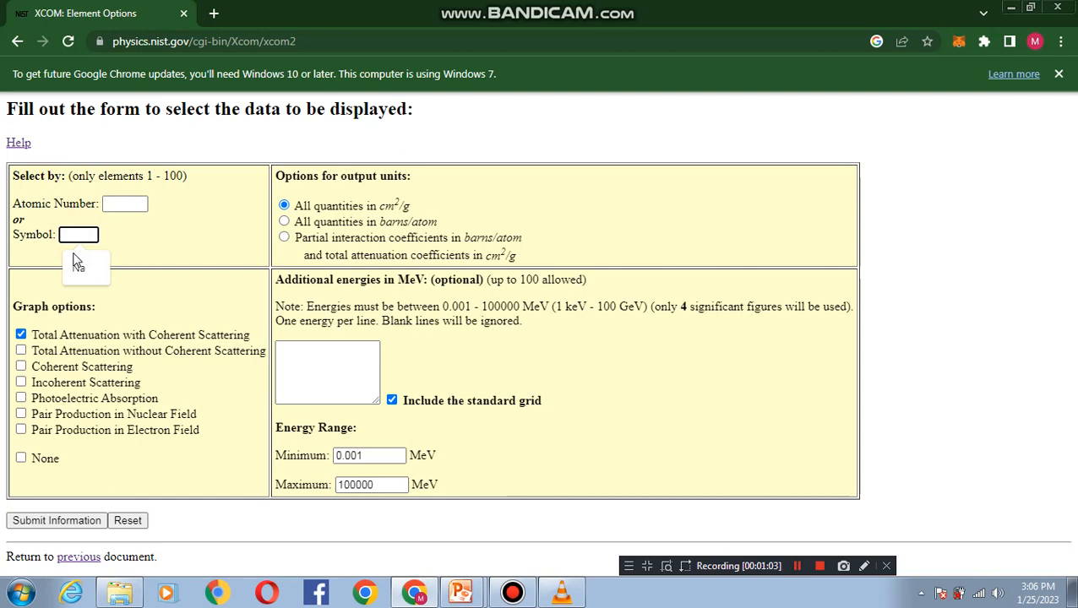
Step: Enter symbol Na and graph only nuclear-field pair production, dropping total attenuation
text(Na)
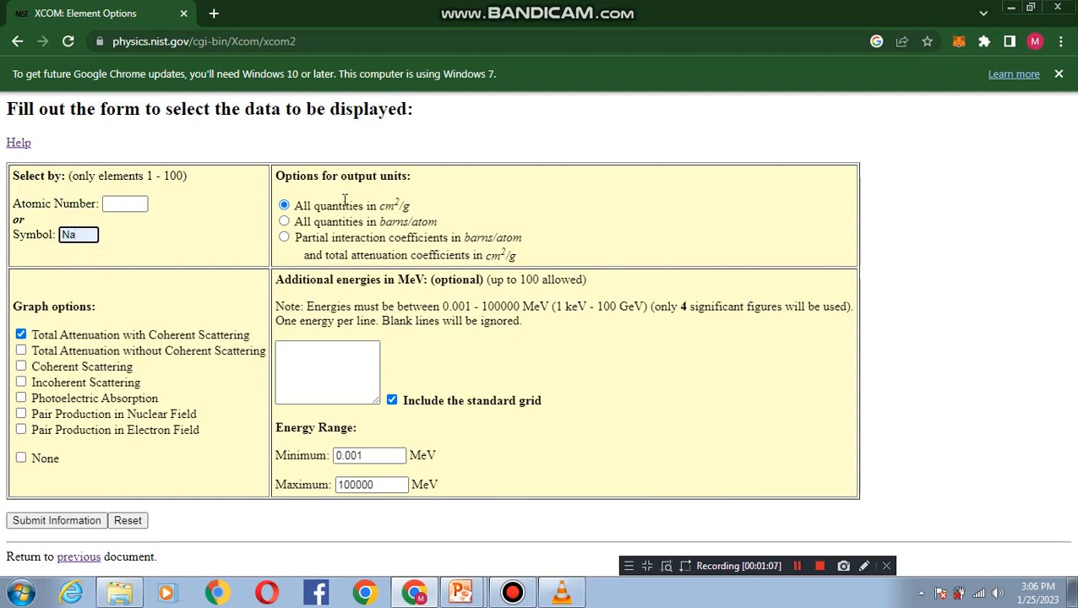
mouse_move(156, 332)
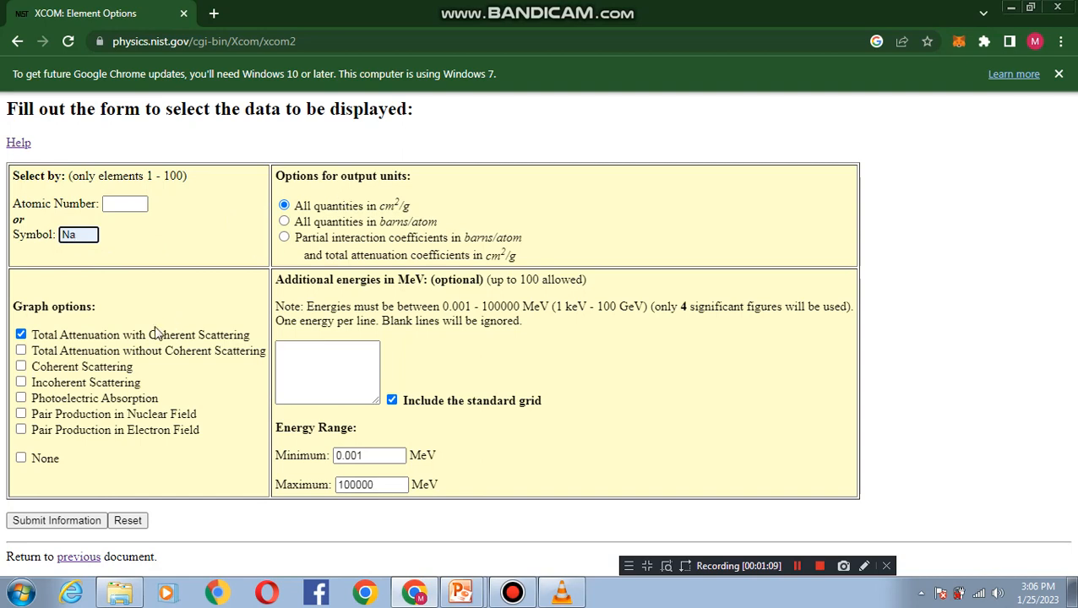
mouse_move(83, 325)
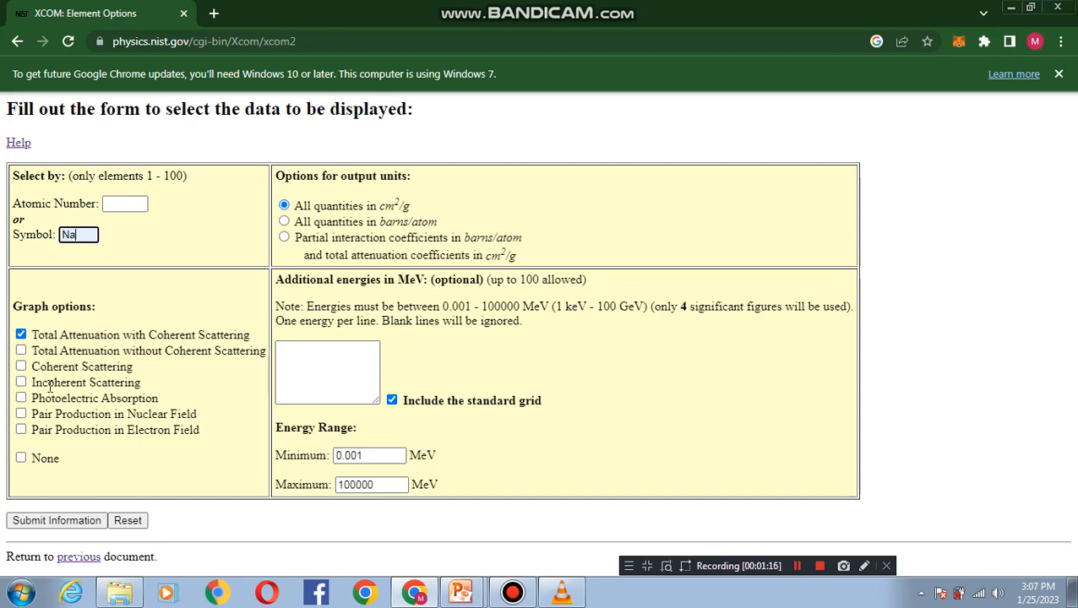
click(22, 414)
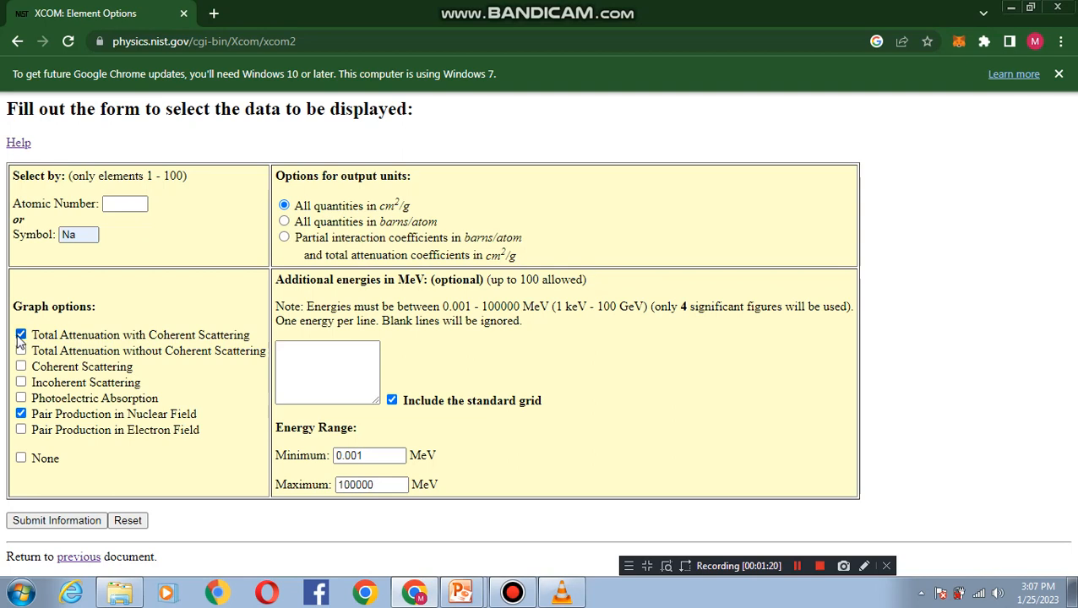
click(21, 335)
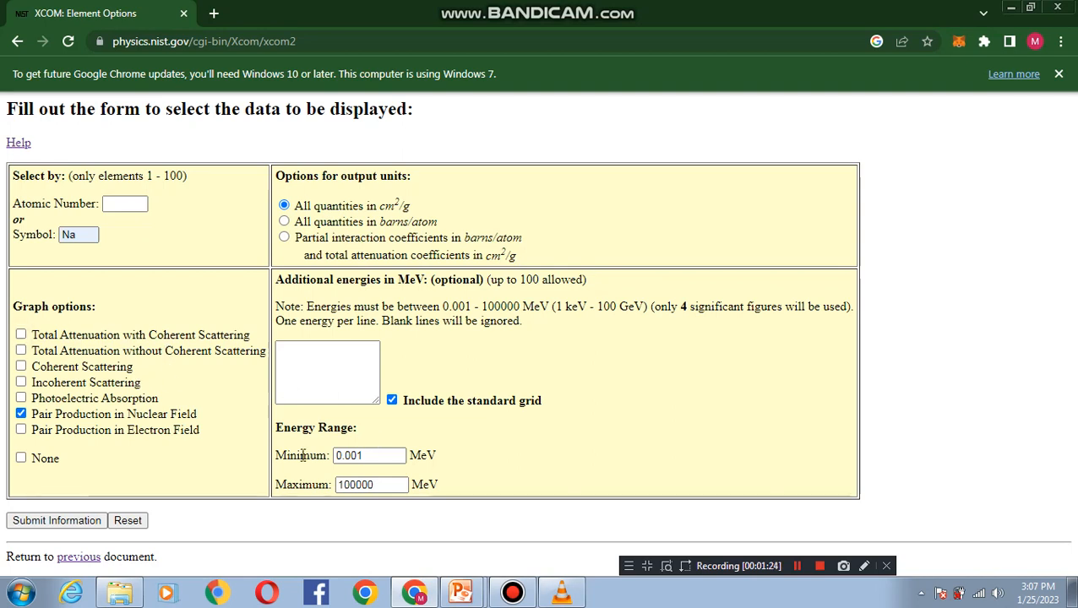
click(370, 455)
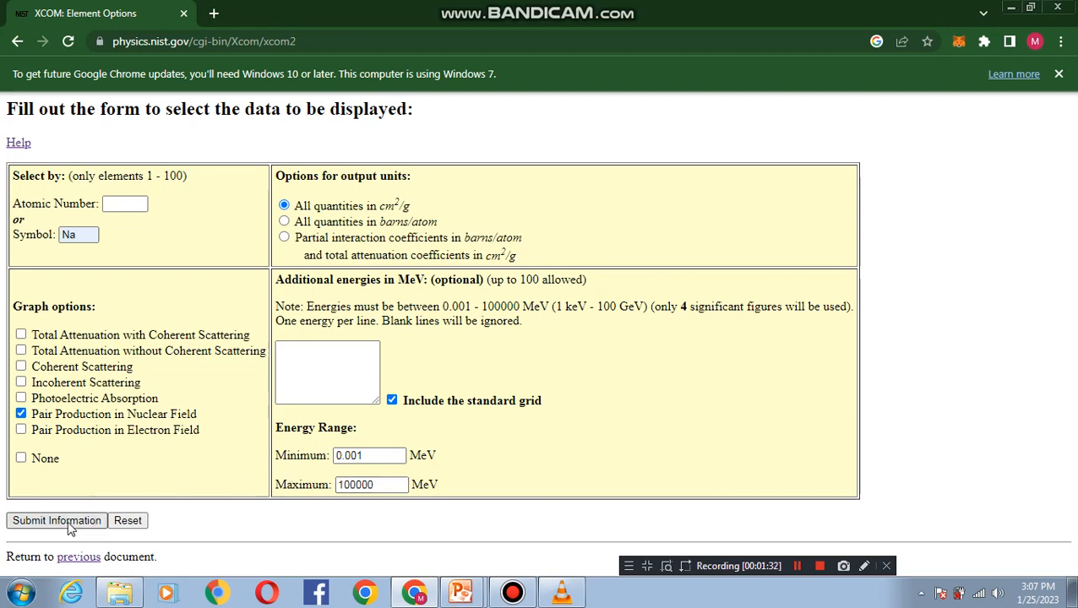
click(57, 521)
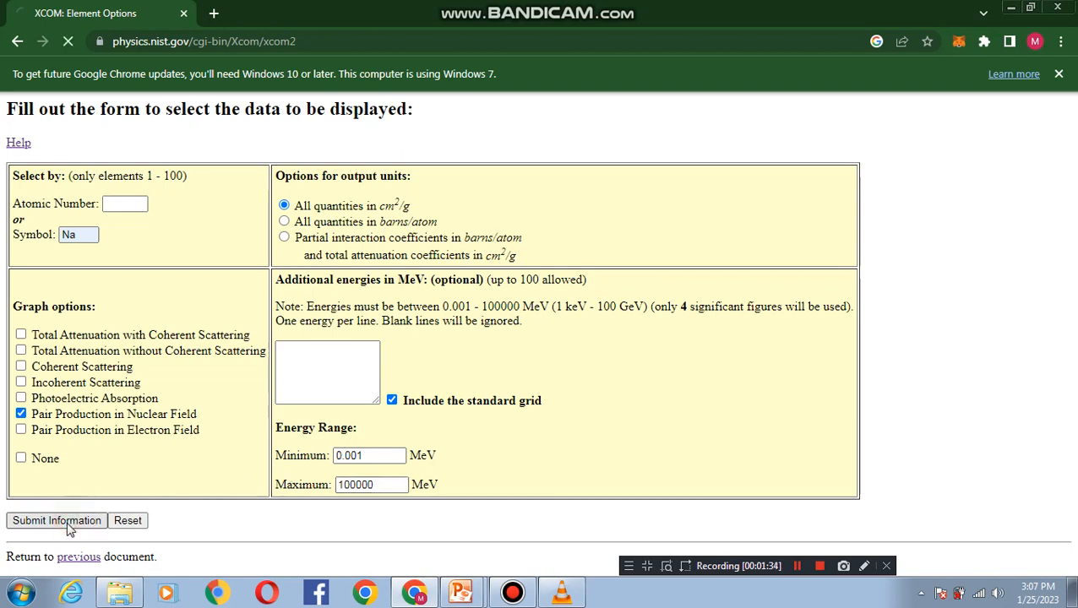
Step: Load the sodium nuclear-field pair production graph and scroll to the data table
click(57, 521)
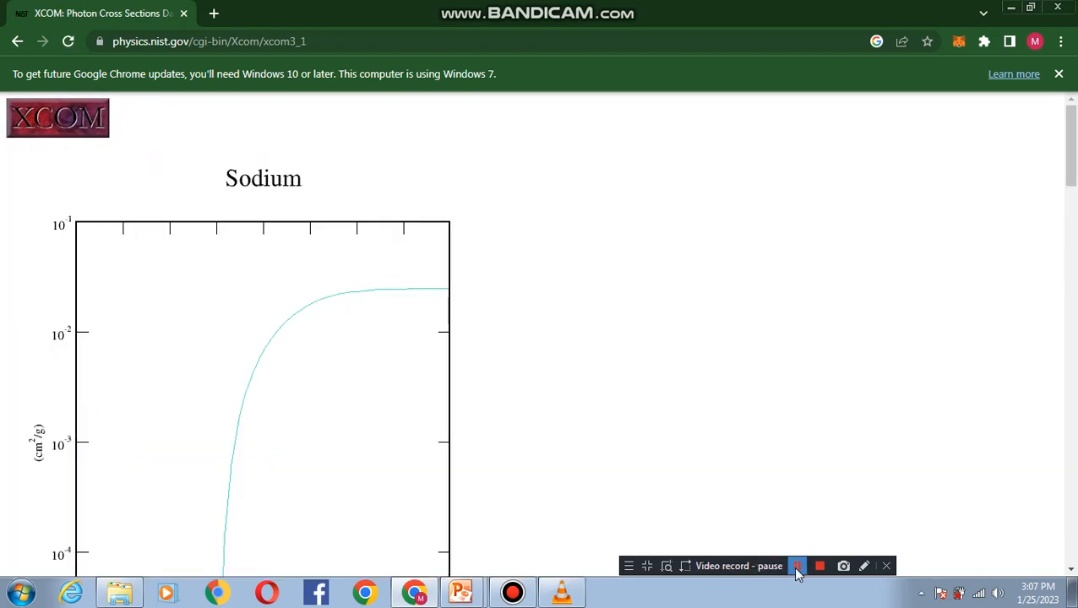
click(796, 566)
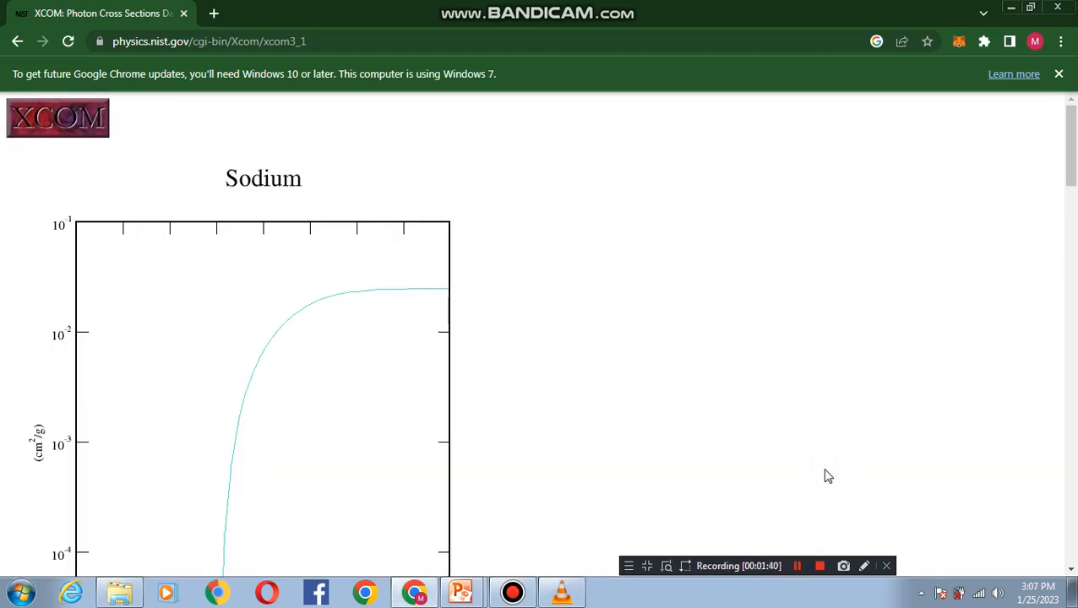
scroll(down, 3)
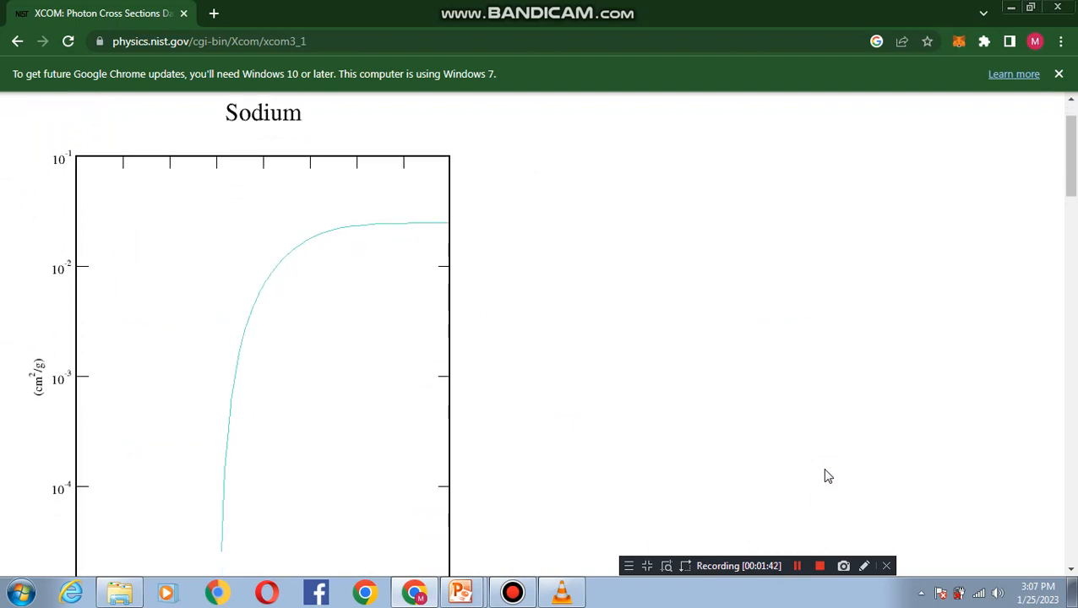
scroll(down, 3)
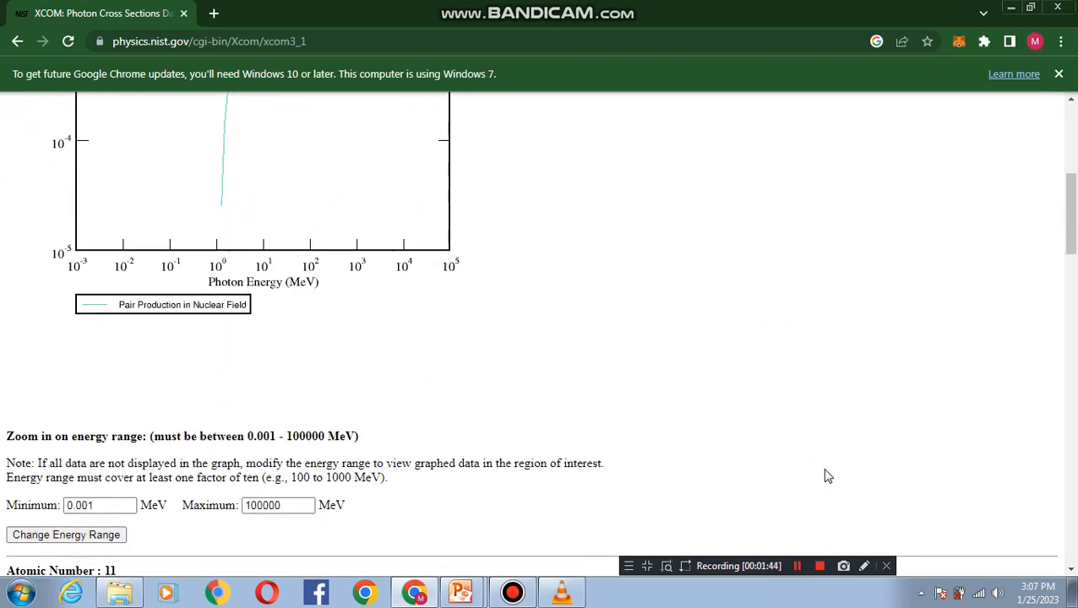
mouse_move(195, 497)
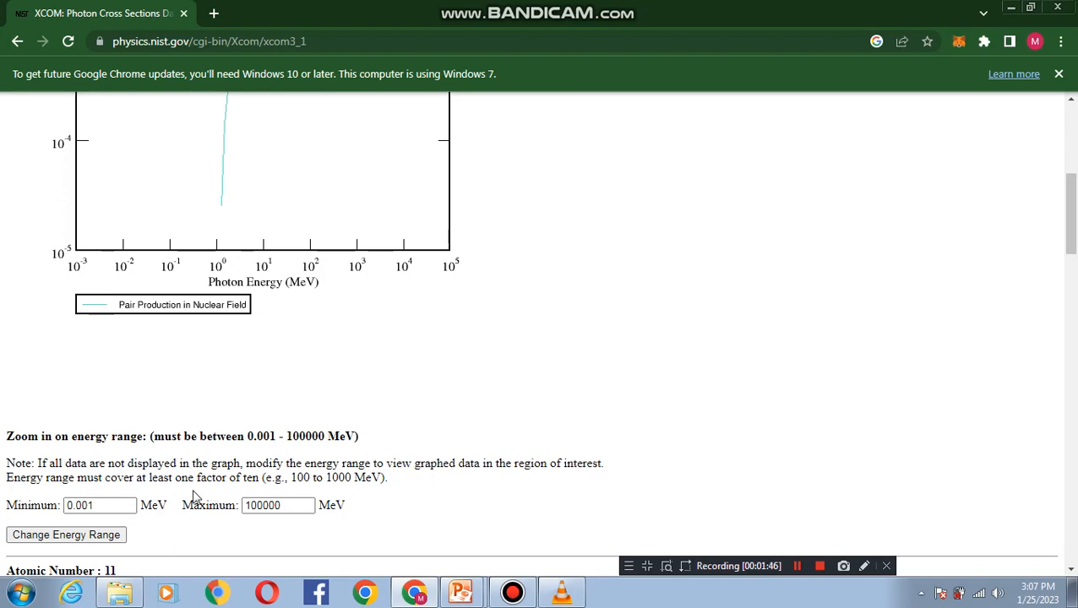
mouse_move(195, 534)
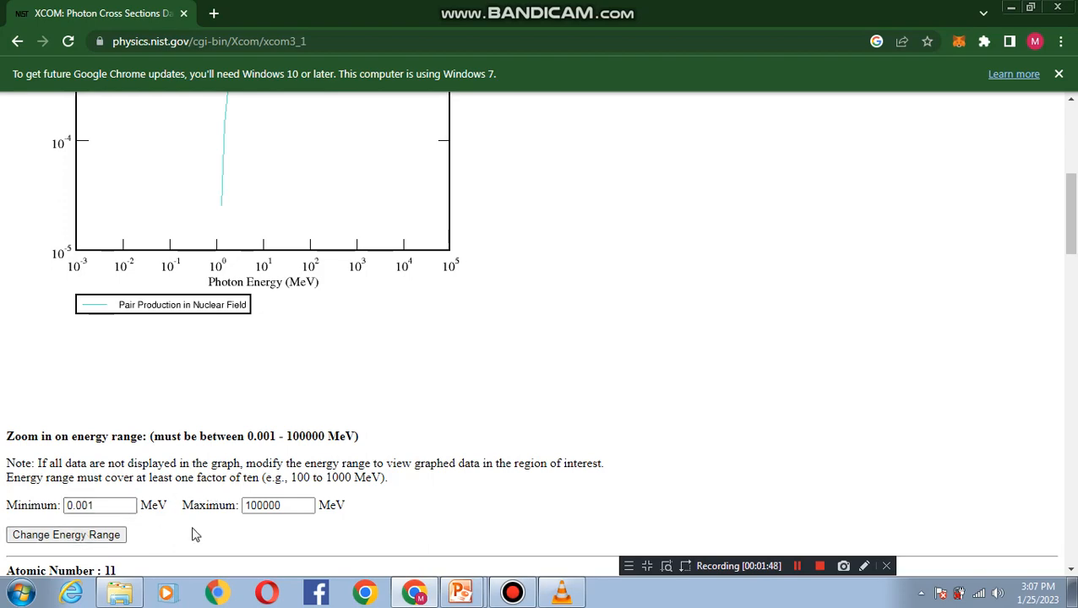
click(797, 566)
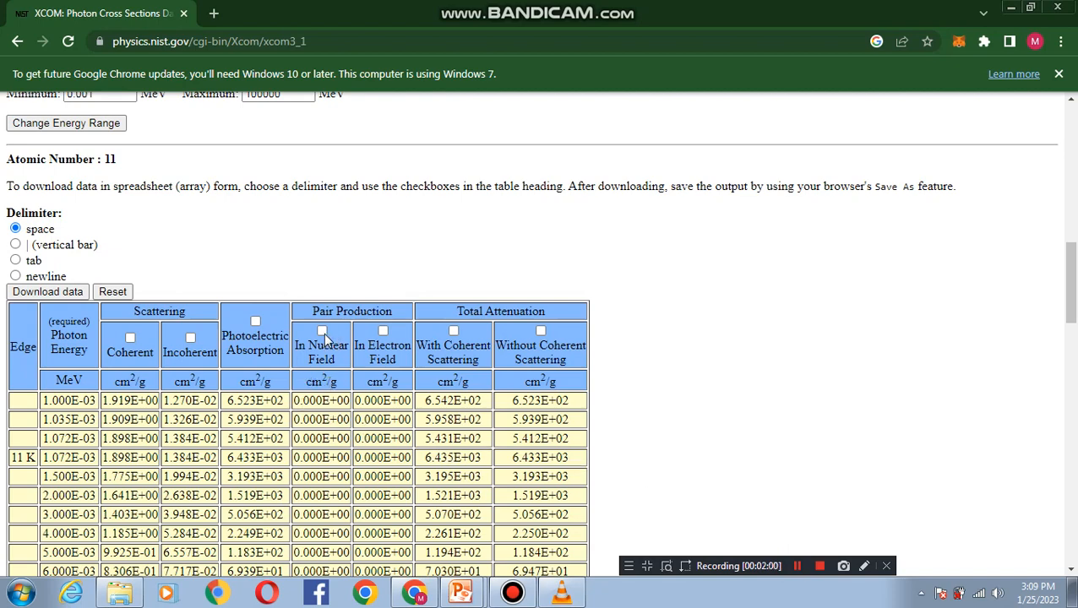
Step: Select the nuclear-field and electron-field pair production columns and download the data
click(322, 330)
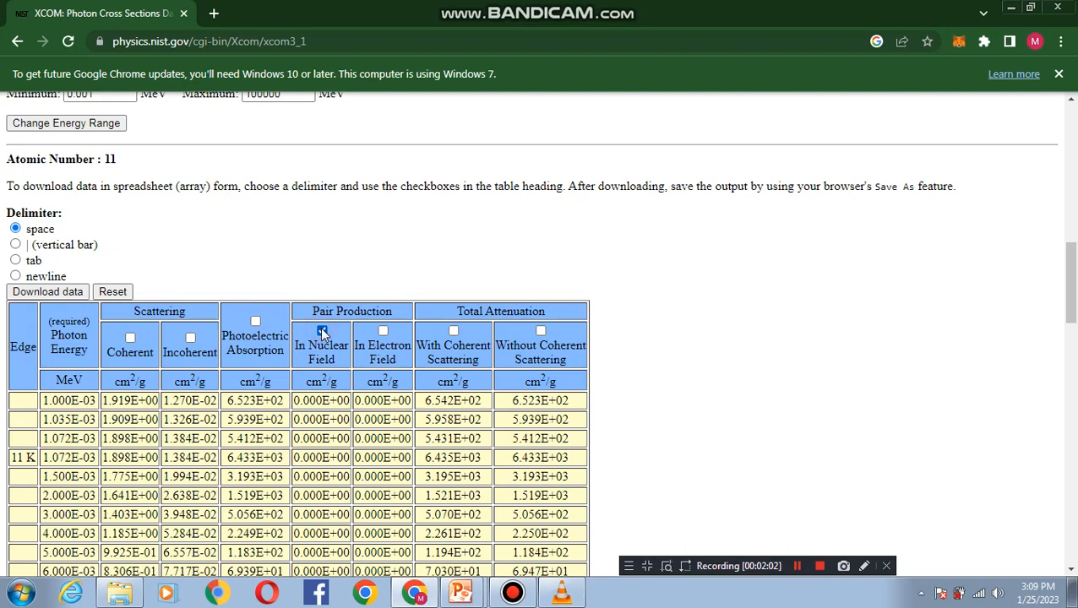
click(383, 331)
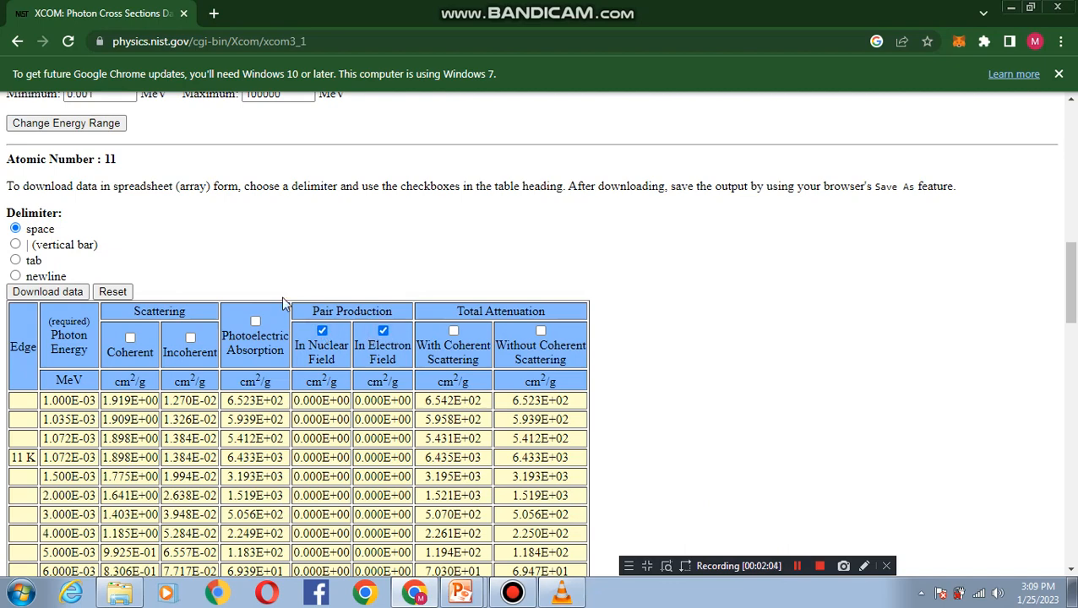
mouse_move(122, 276)
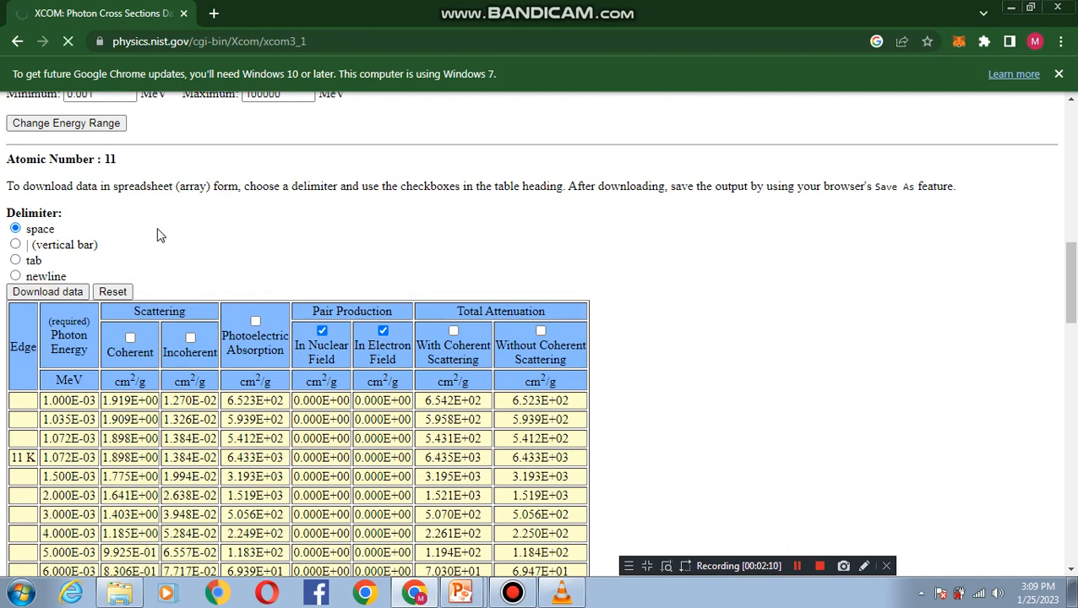
click(47, 292)
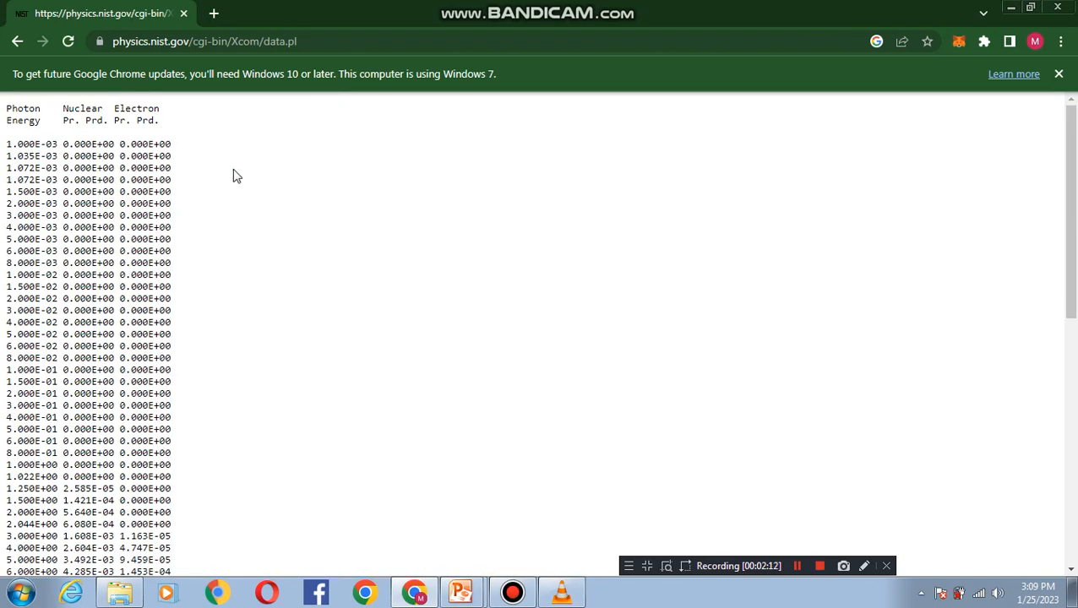